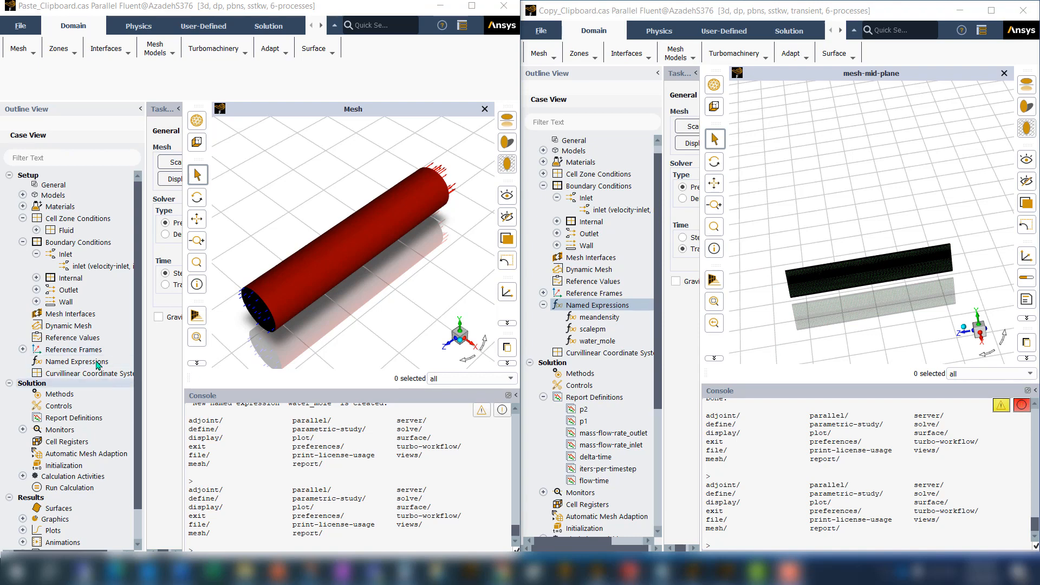
mouse_move(154, 404)
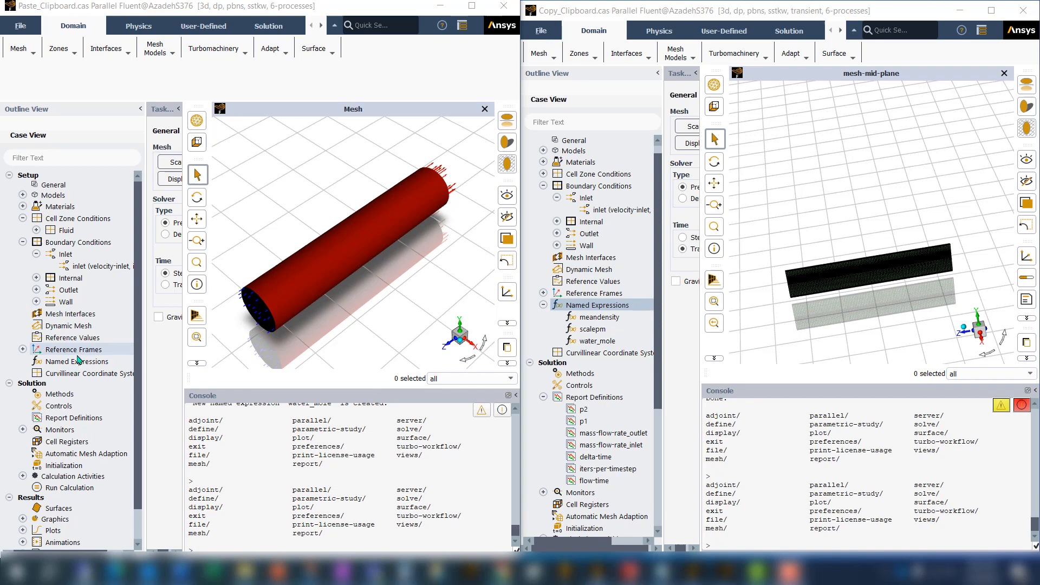
Copy the old case's named expressions to clipboard and paste meandensity, scalepm, water_mole into the new case
left_click(76, 362)
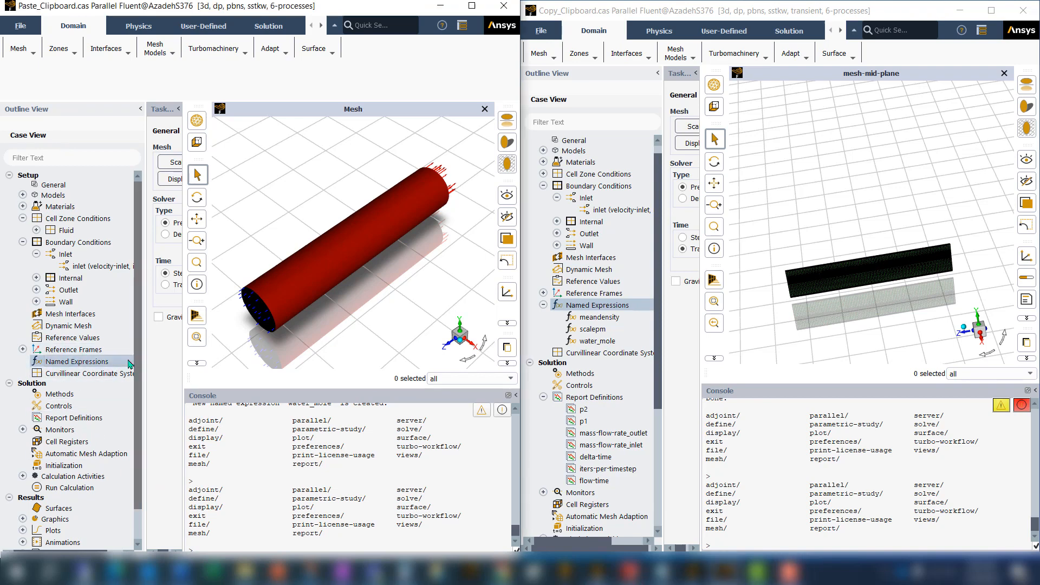
mouse_move(85, 373)
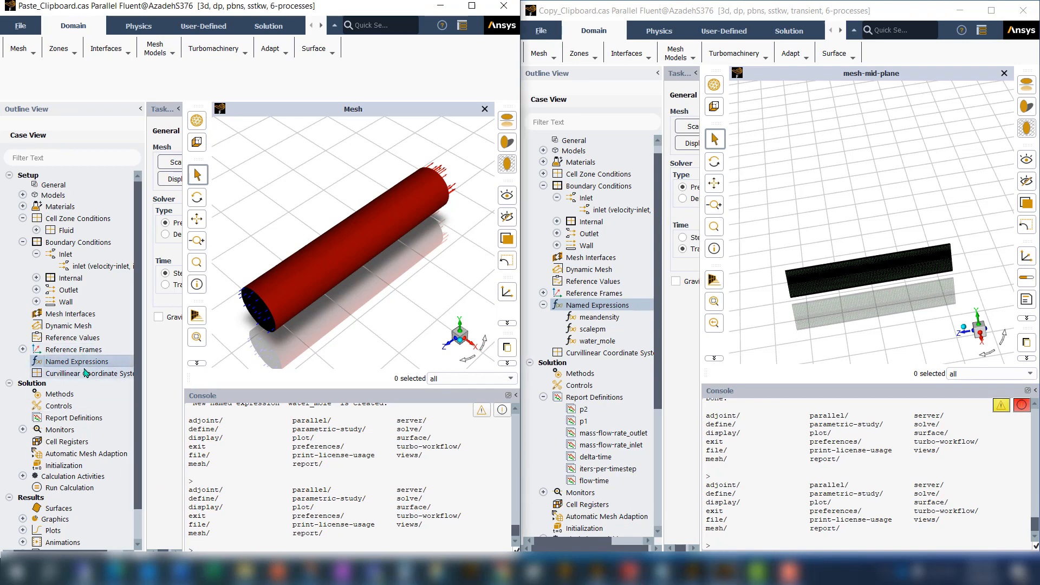
mouse_move(680, 356)
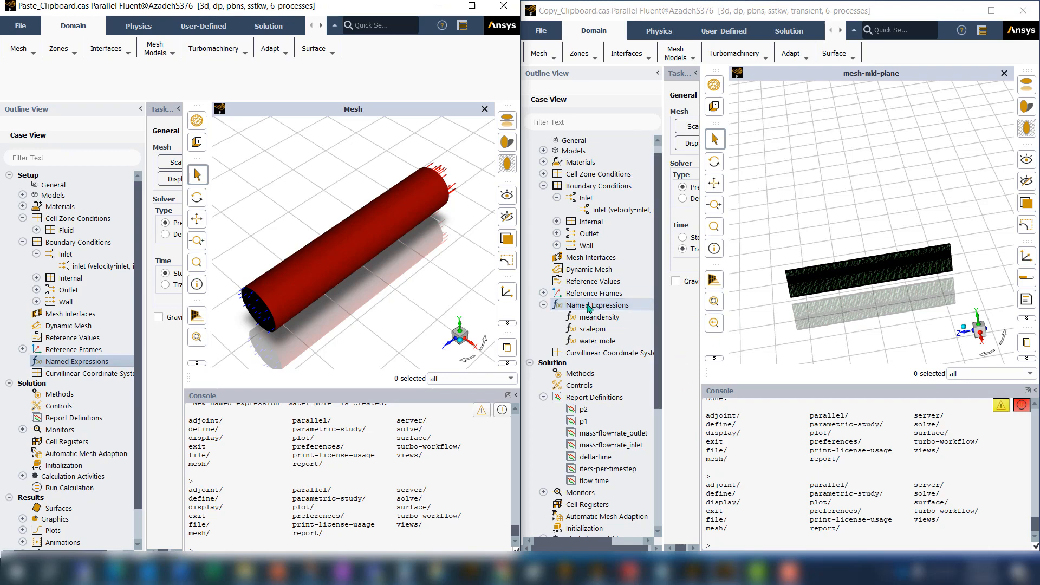
right_click(600, 306)
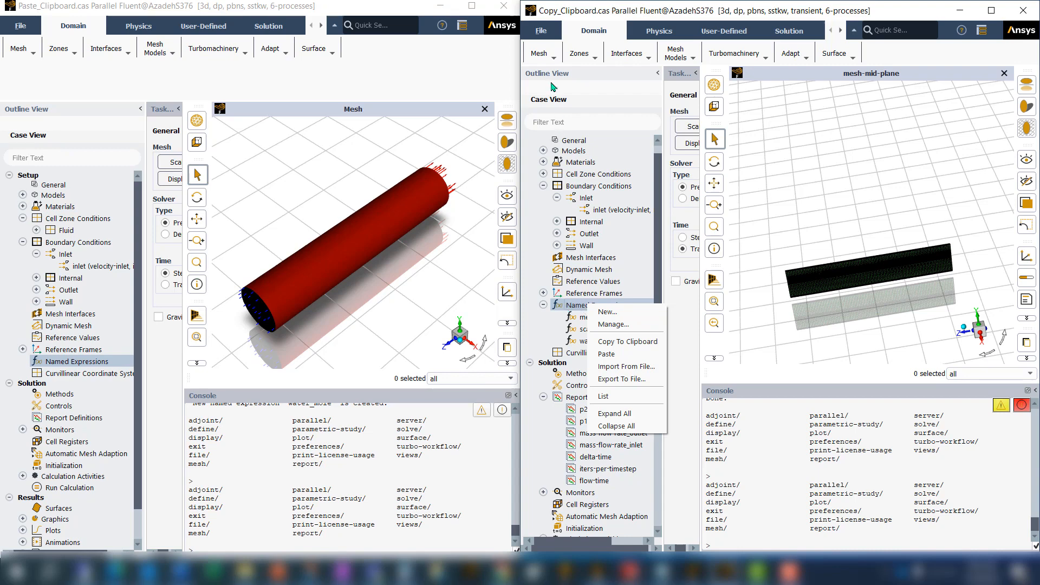
mouse_move(678, 350)
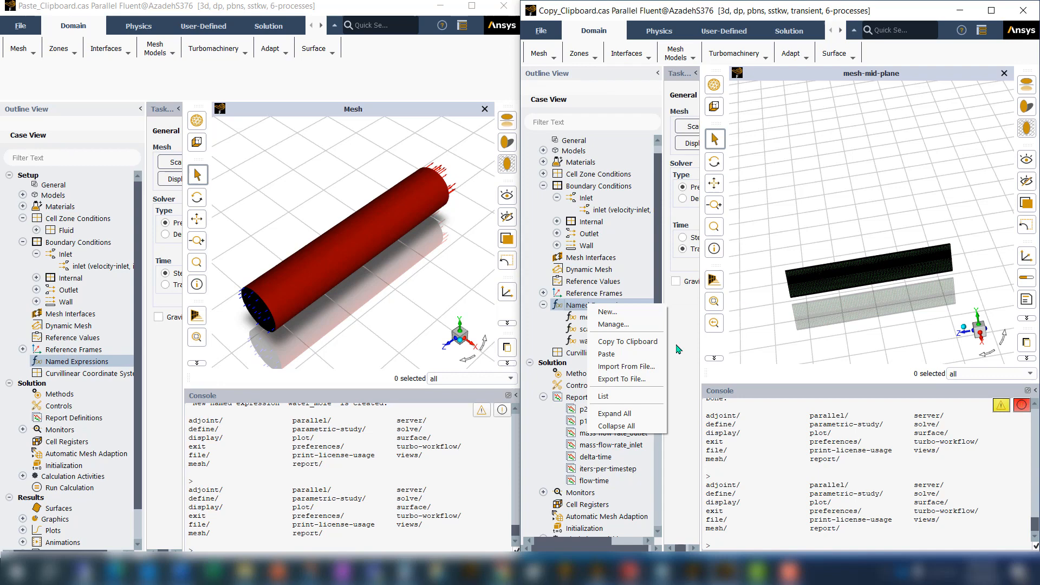
mouse_move(626, 342)
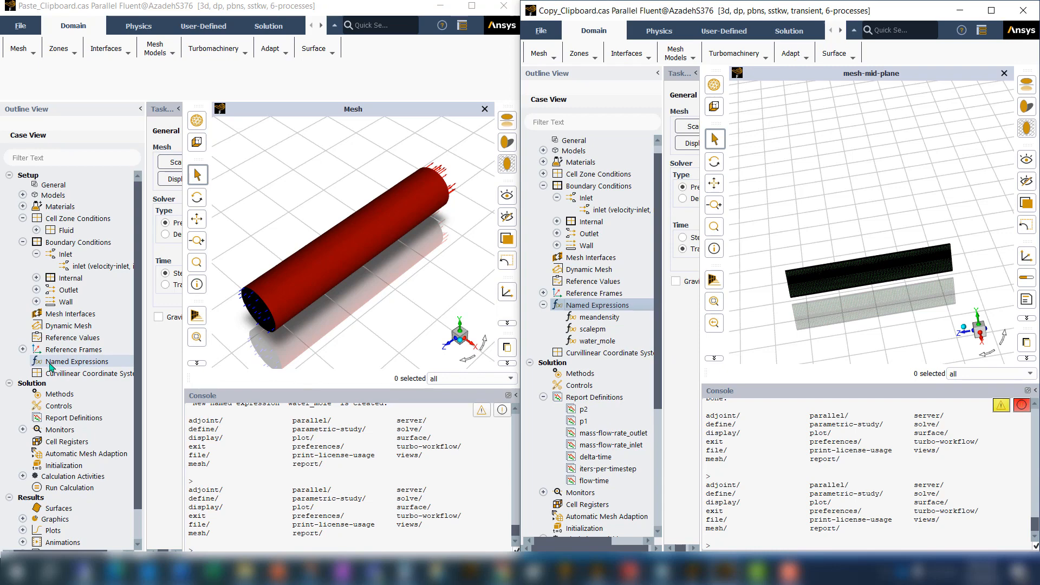
right_click(76, 361)
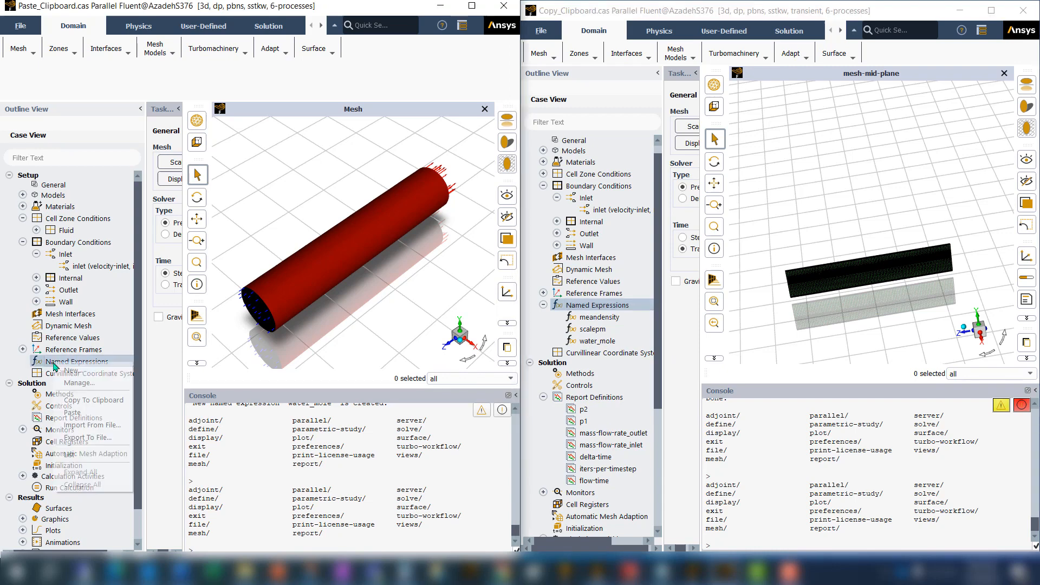
right_click(75, 361)
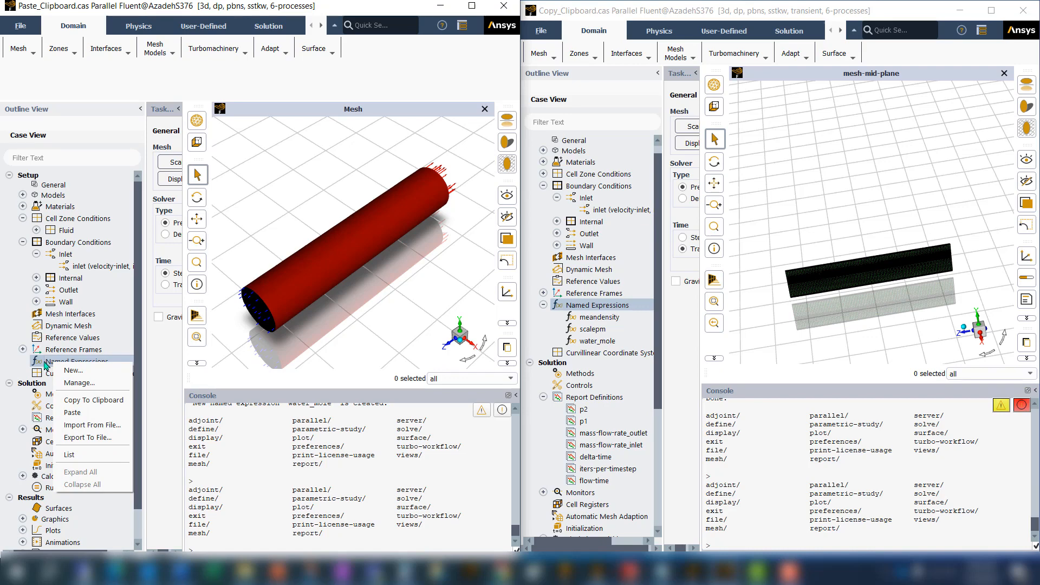
mouse_move(72, 411)
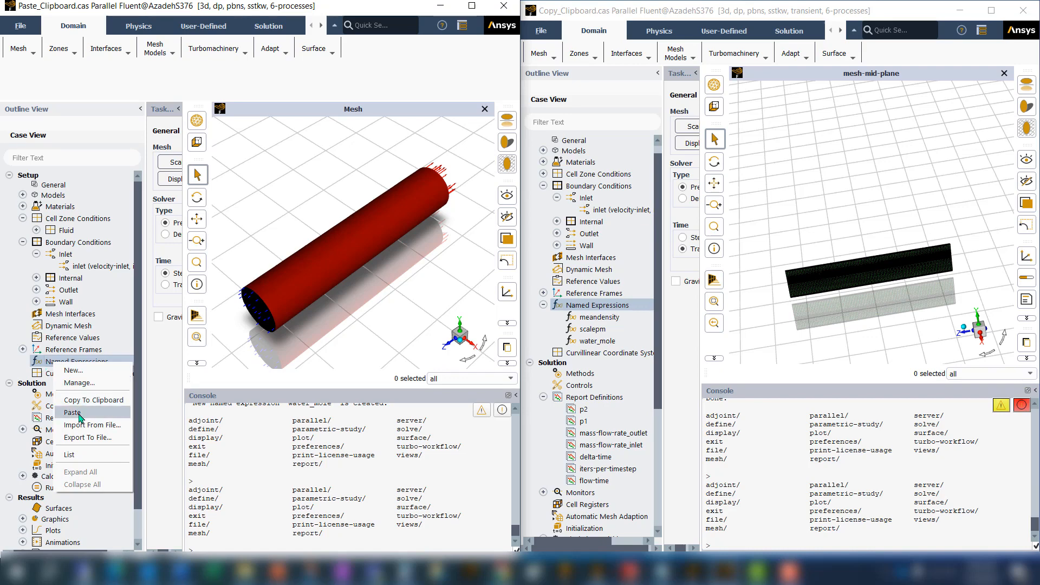
left_click(72, 412)
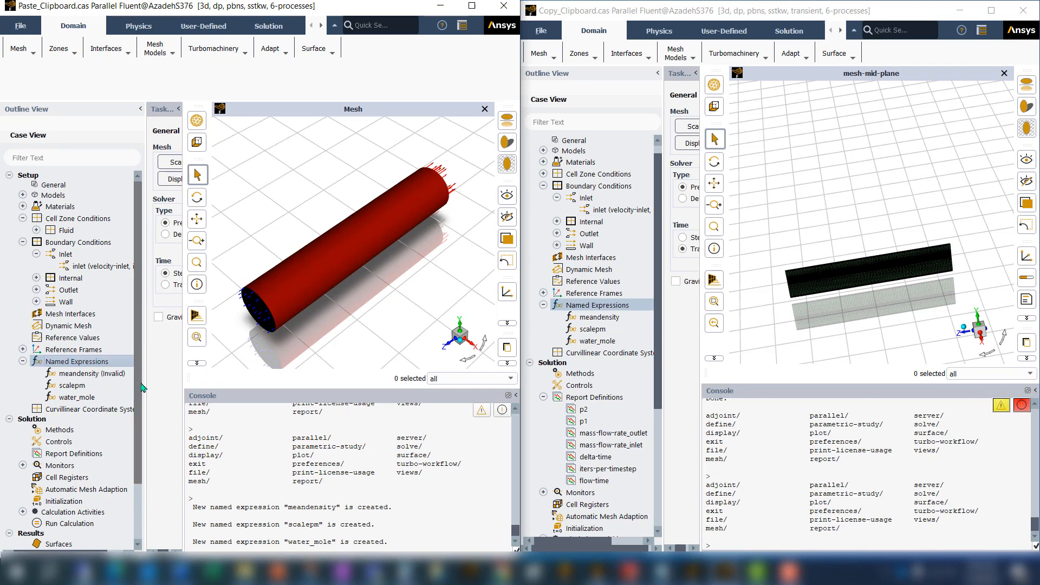
mouse_move(86, 374)
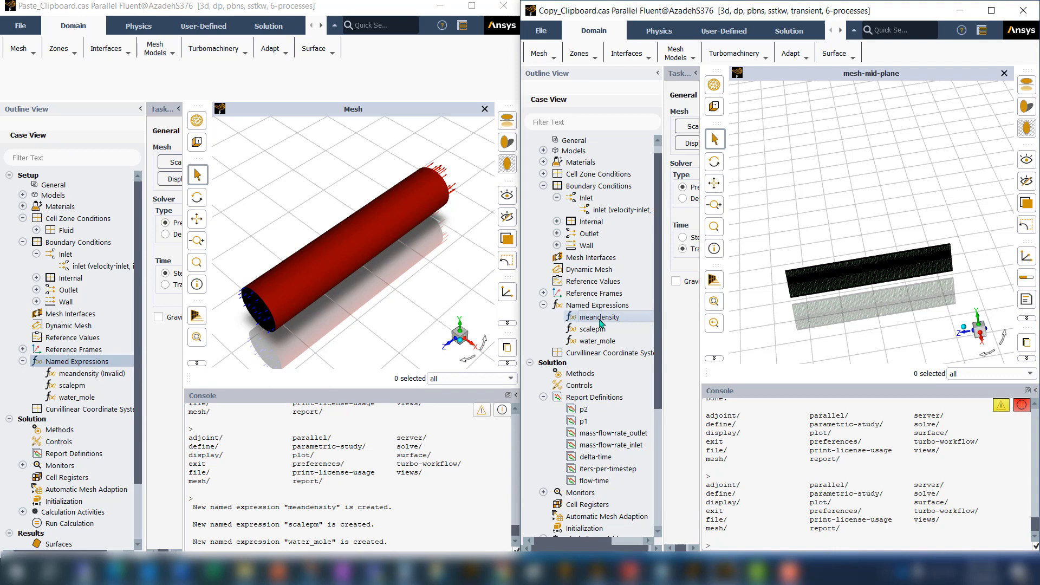
Inspect meandensity's locations in the old case, filtering the location list by 'wall'
double_click(596, 316)
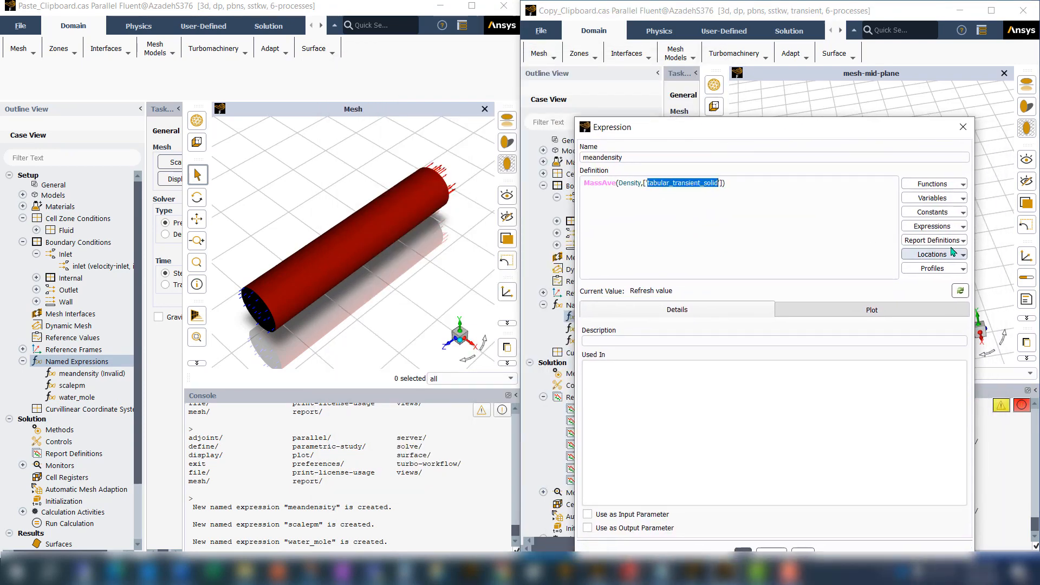
left_click(932, 254)
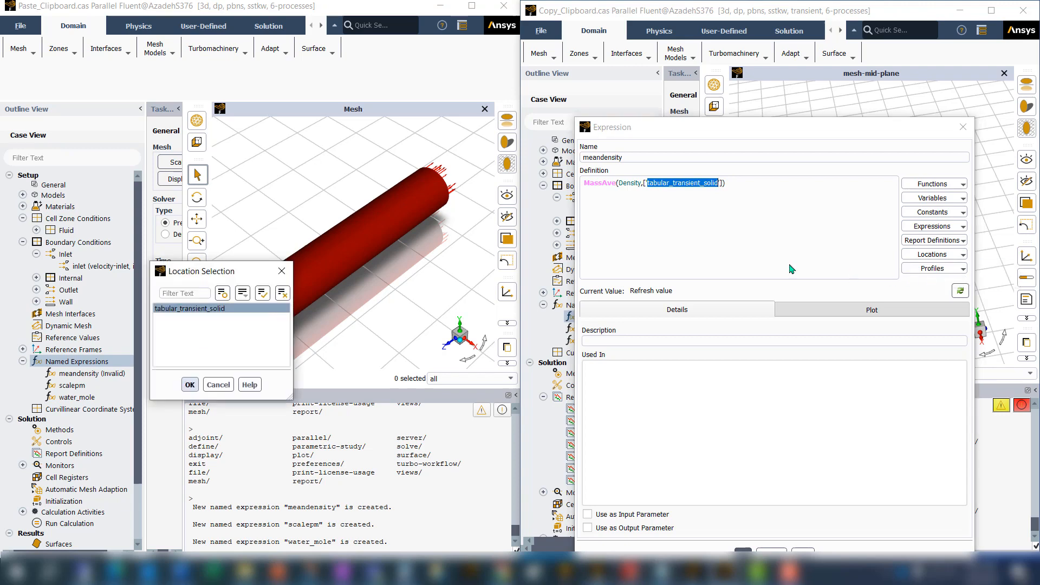
mouse_move(583, 187)
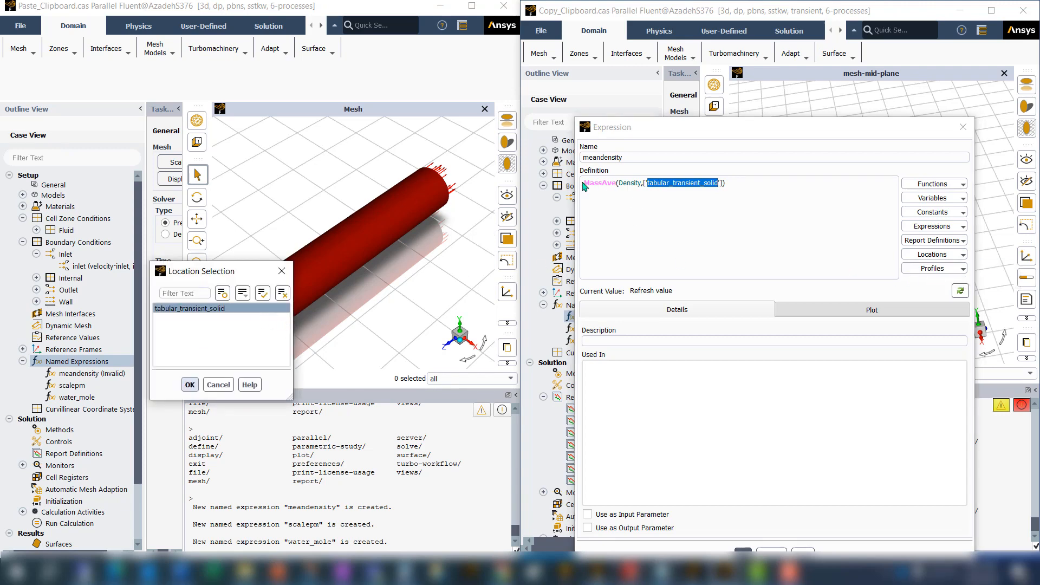
mouse_move(708, 223)
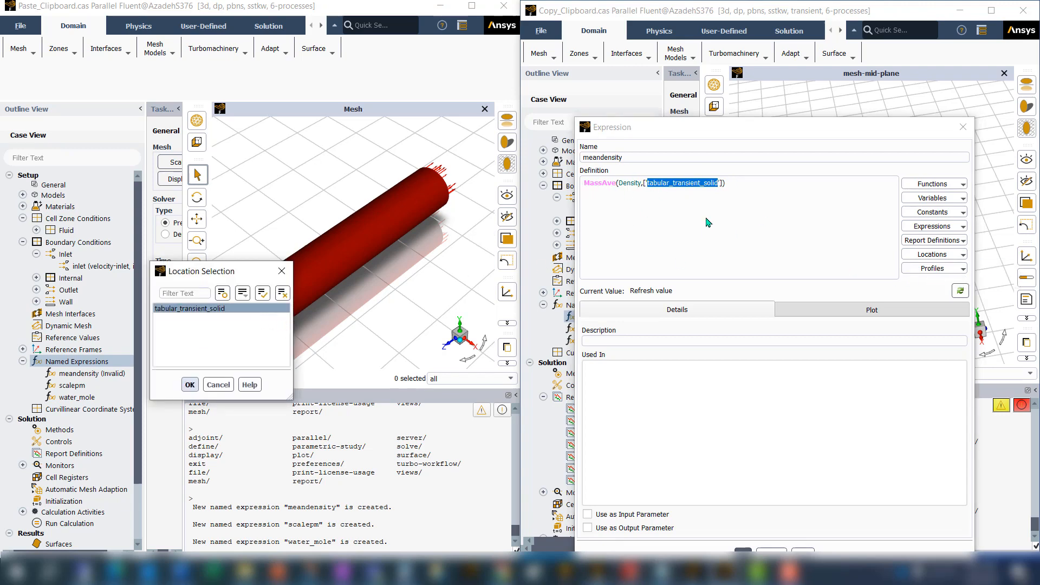
type("wall")
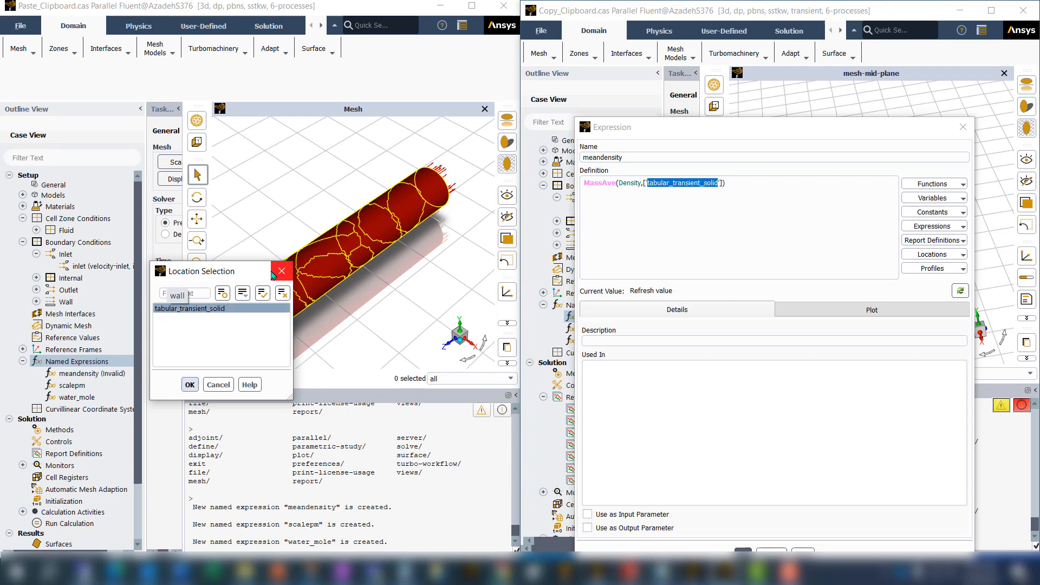
left_click(190, 385)
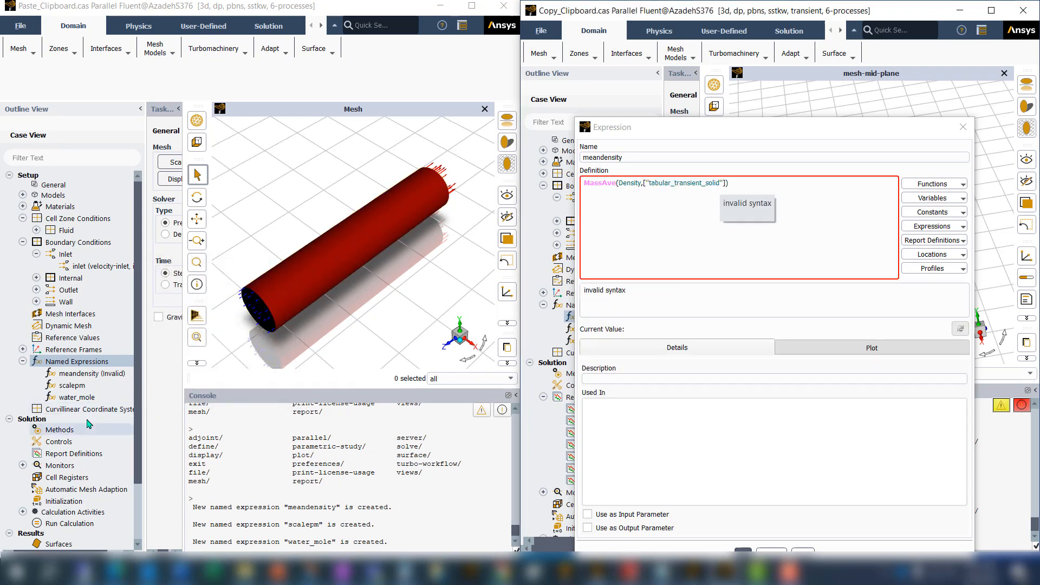
right_click(91, 373)
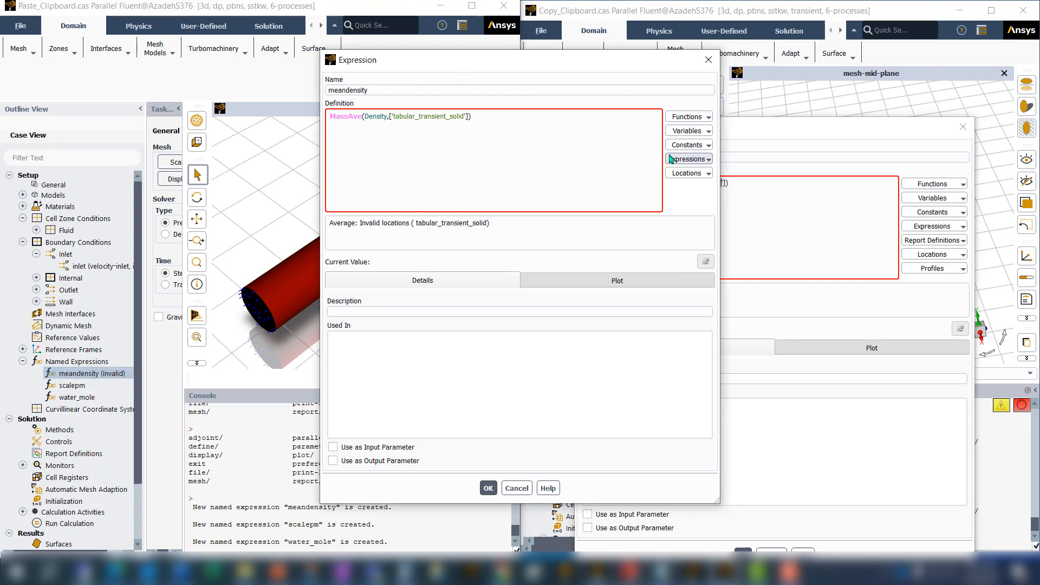
Replace meandensity's invalid tabular_transient_solid location with solid in the new case and confirm
left_click(688, 174)
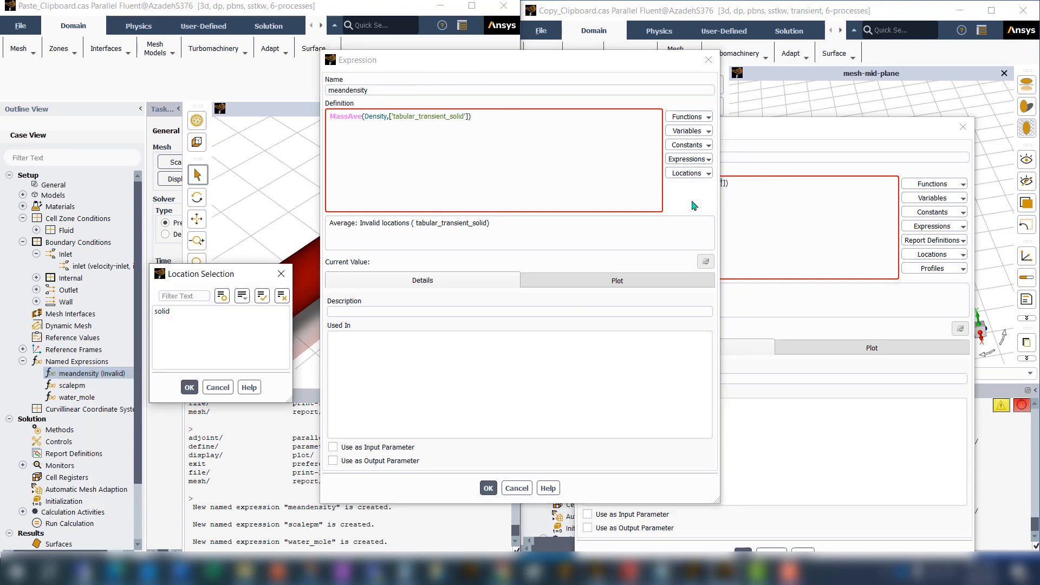
mouse_move(197, 325)
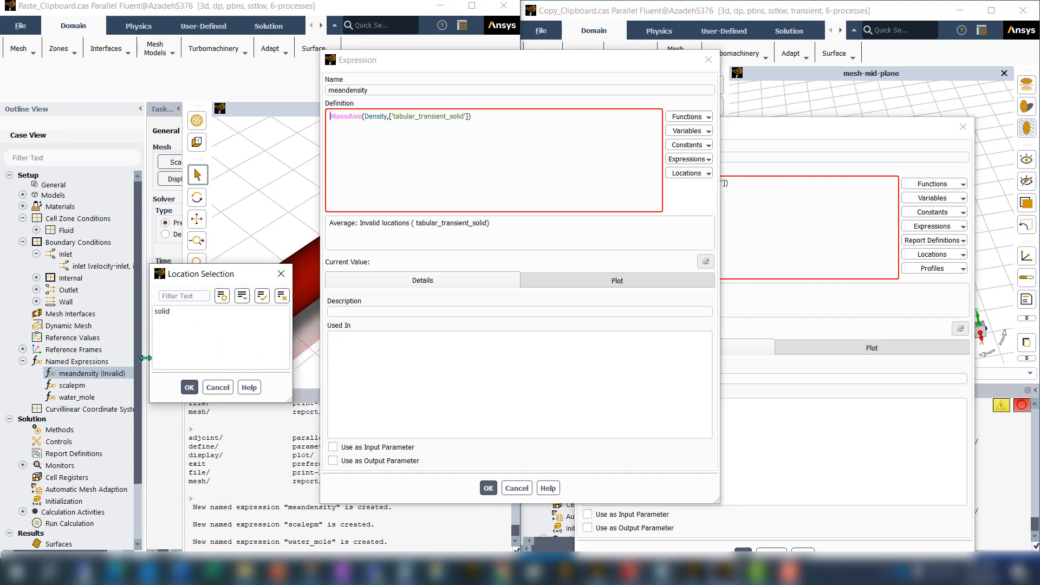
left_click(188, 387)
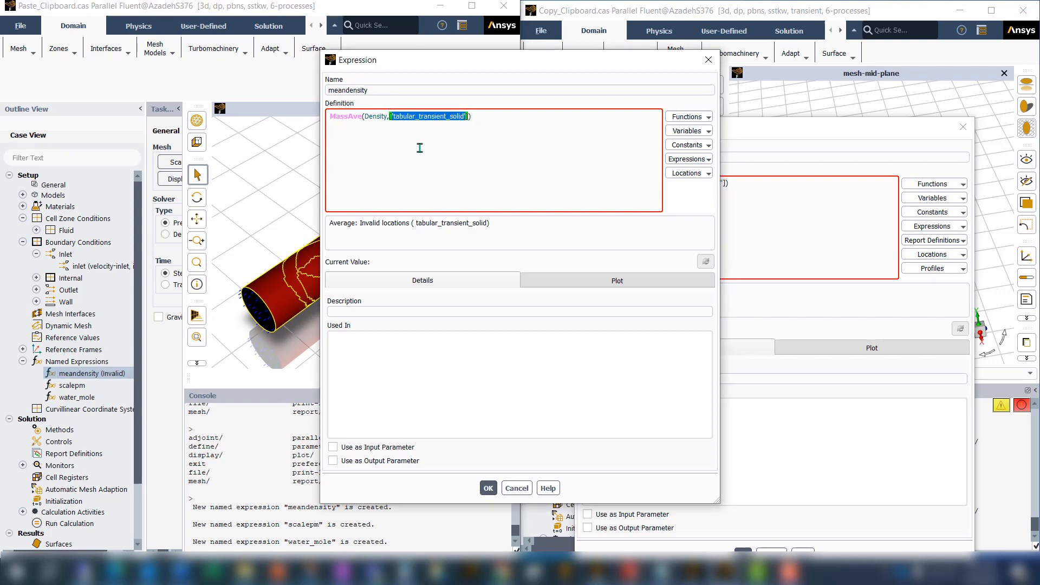
key("Delete")
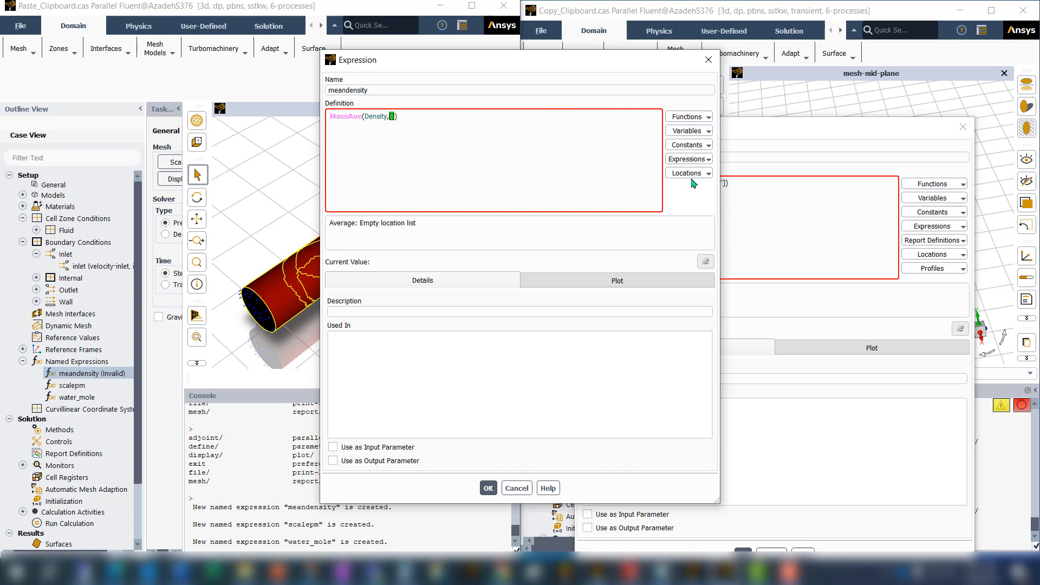
left_click(686, 173)
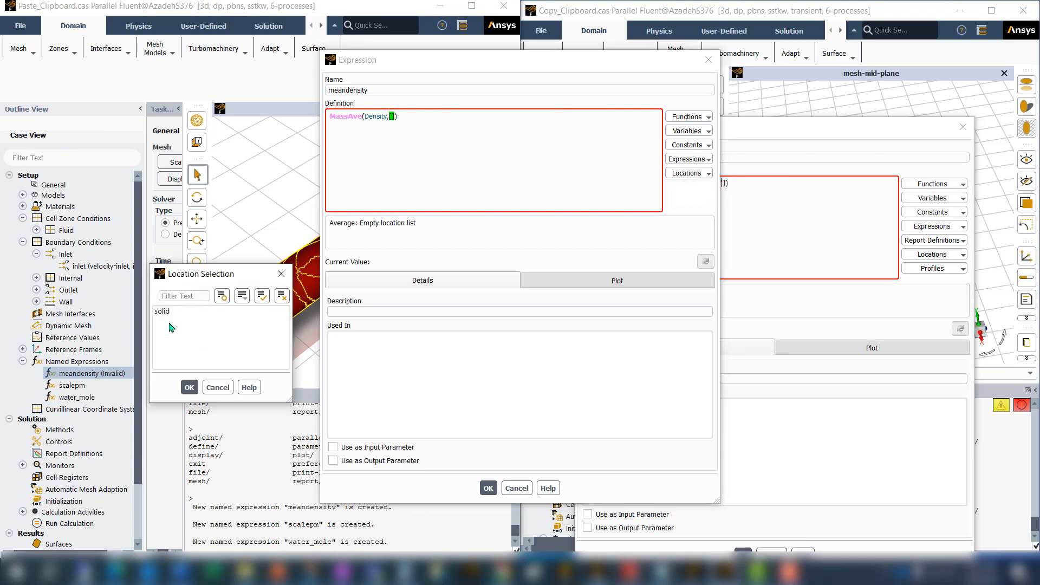
left_click(188, 387)
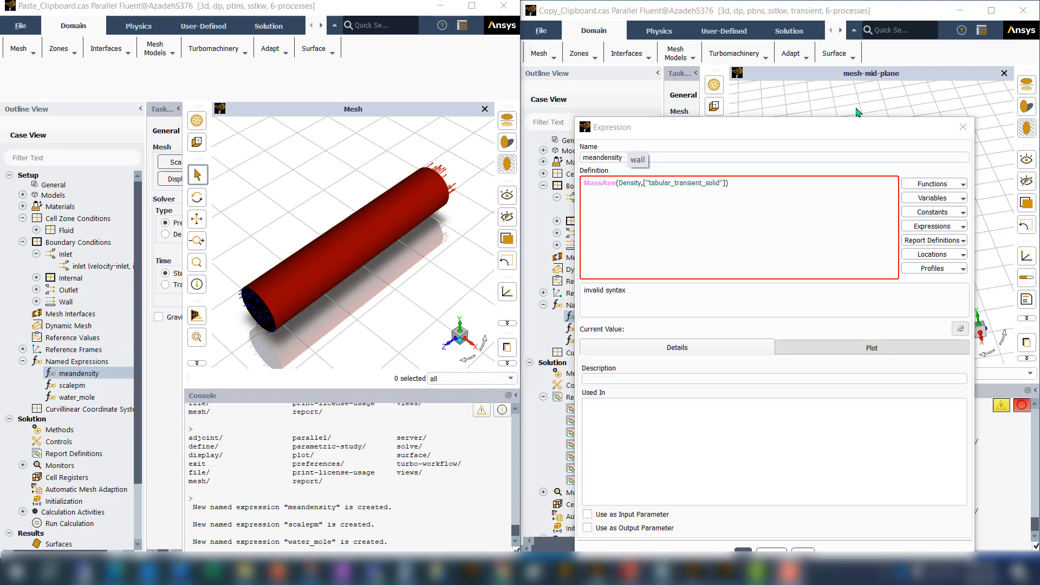
left_click(963, 126)
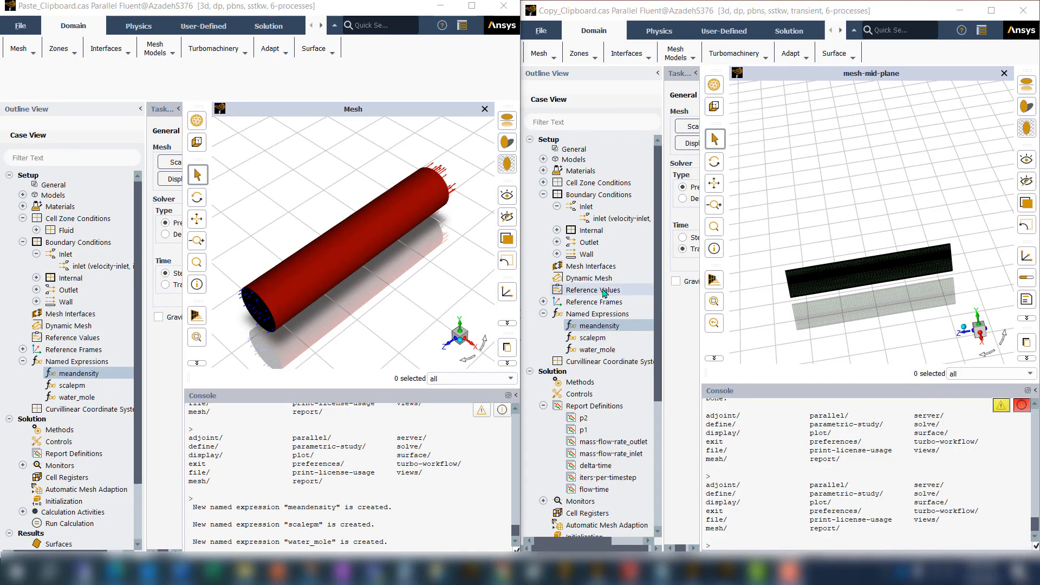
left_click(597, 194)
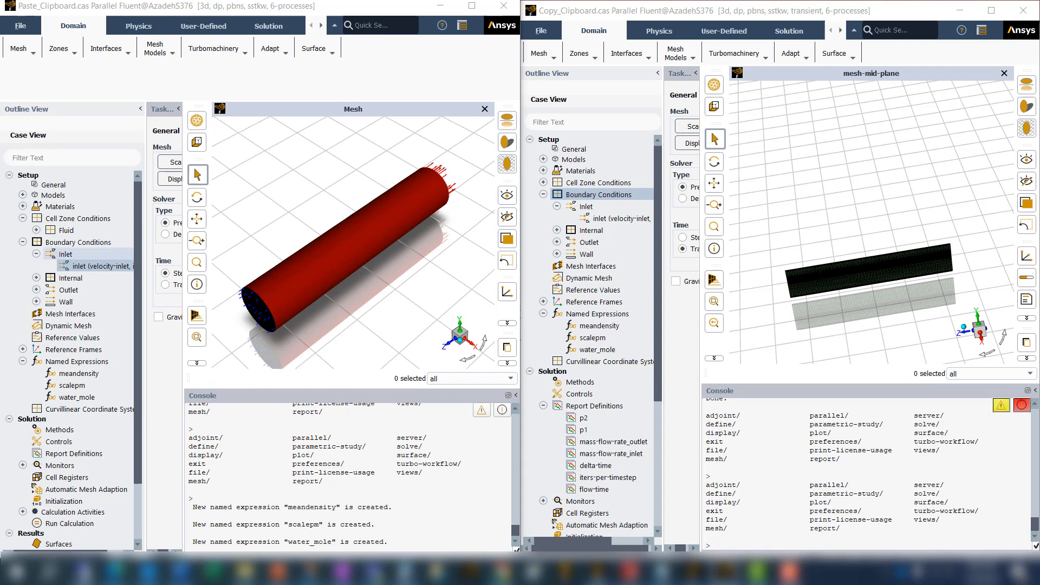
double_click(93, 265)
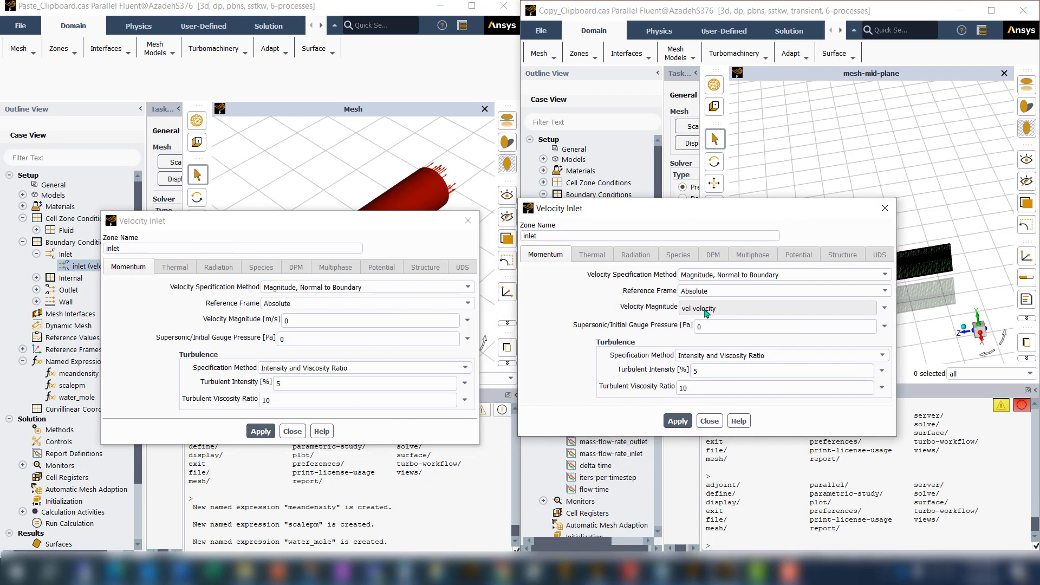
left_click(883, 308)
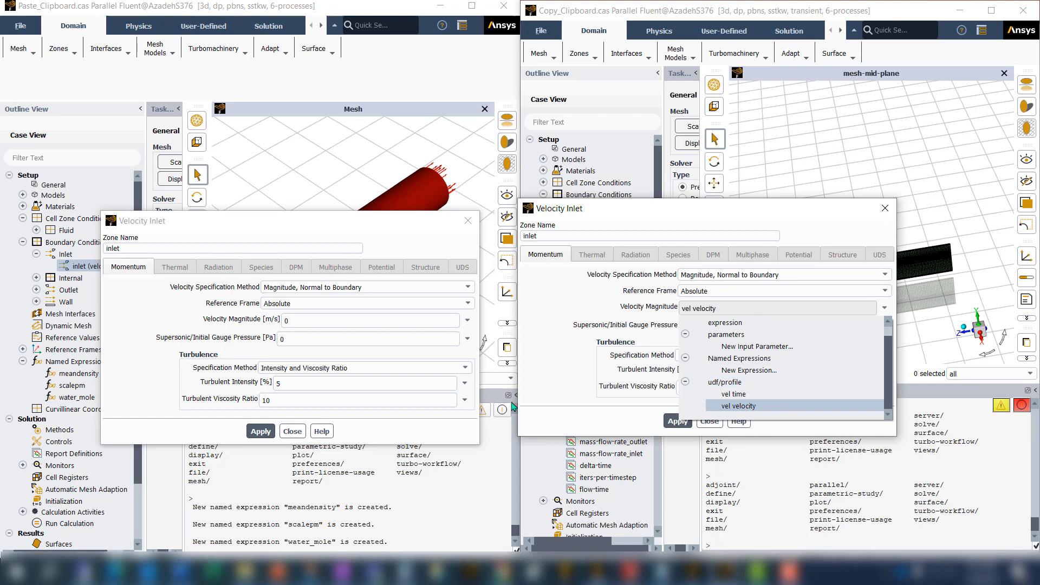
mouse_move(754, 422)
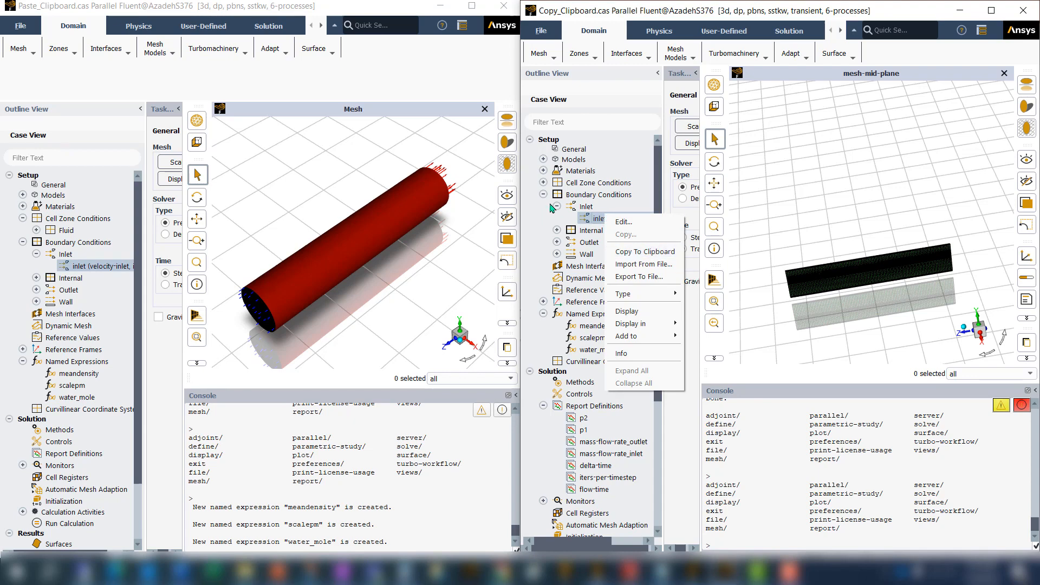
mouse_move(593, 223)
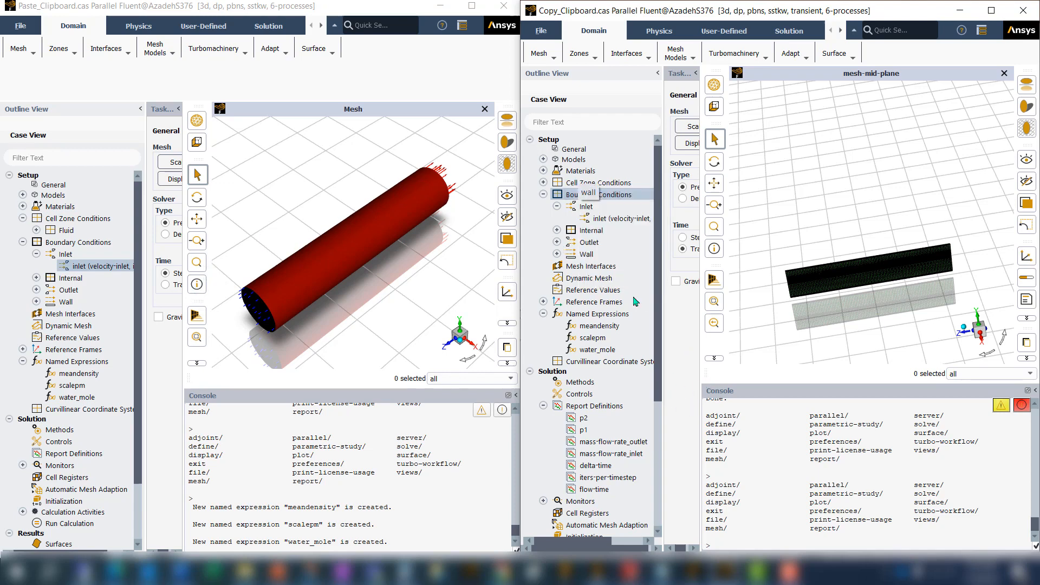
Paste the old case's inlet settings onto the new inlet and verify it uses the vel velocity profile
right_click(586, 219)
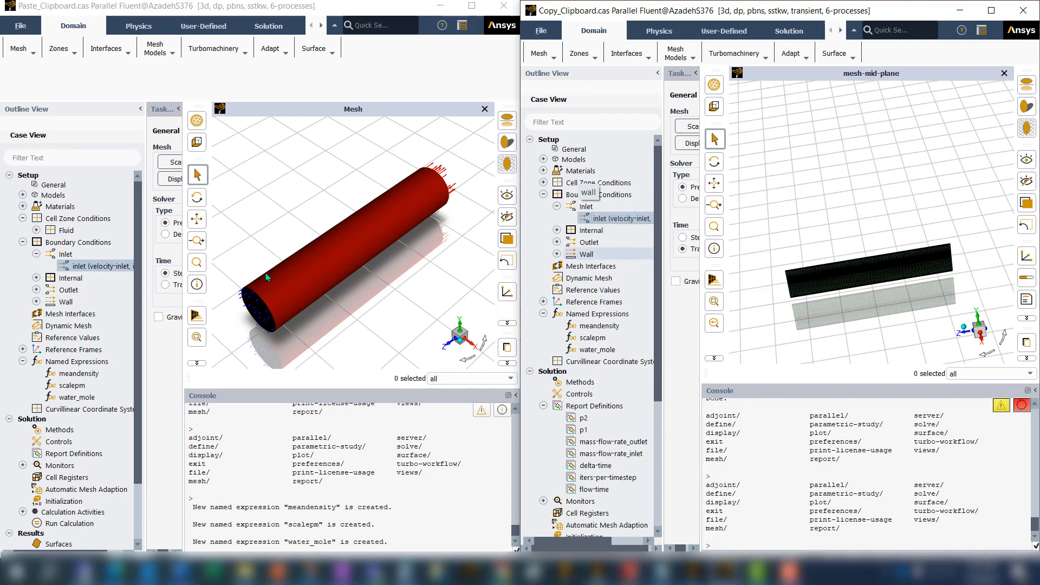
right_click(65, 254)
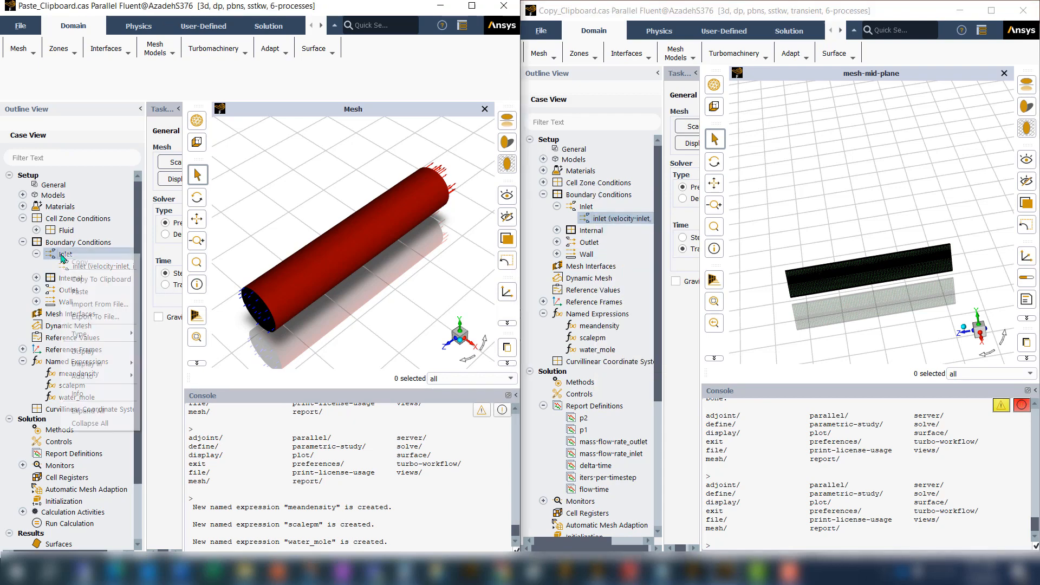
right_click(64, 254)
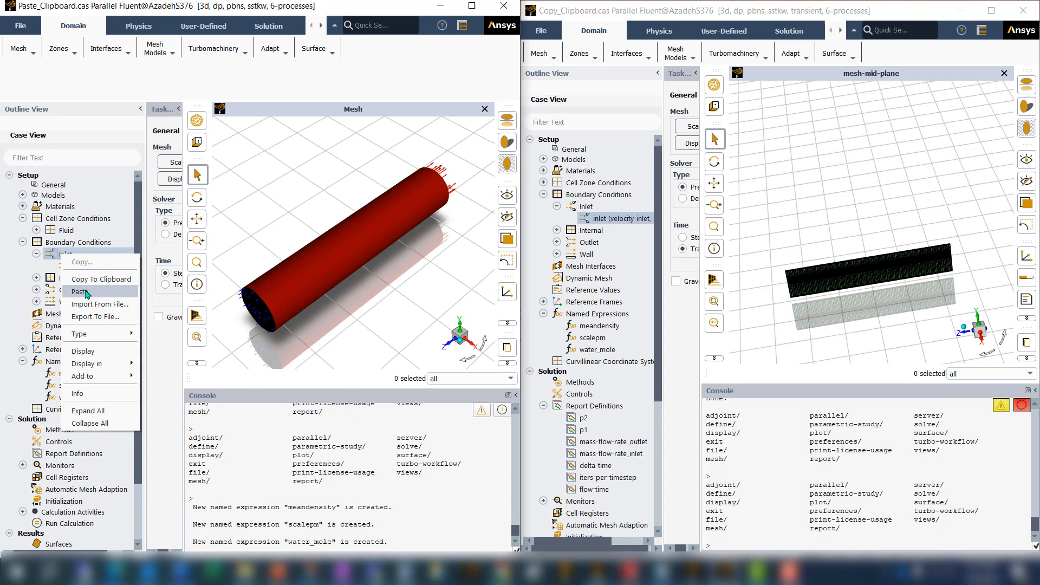
left_click(79, 291)
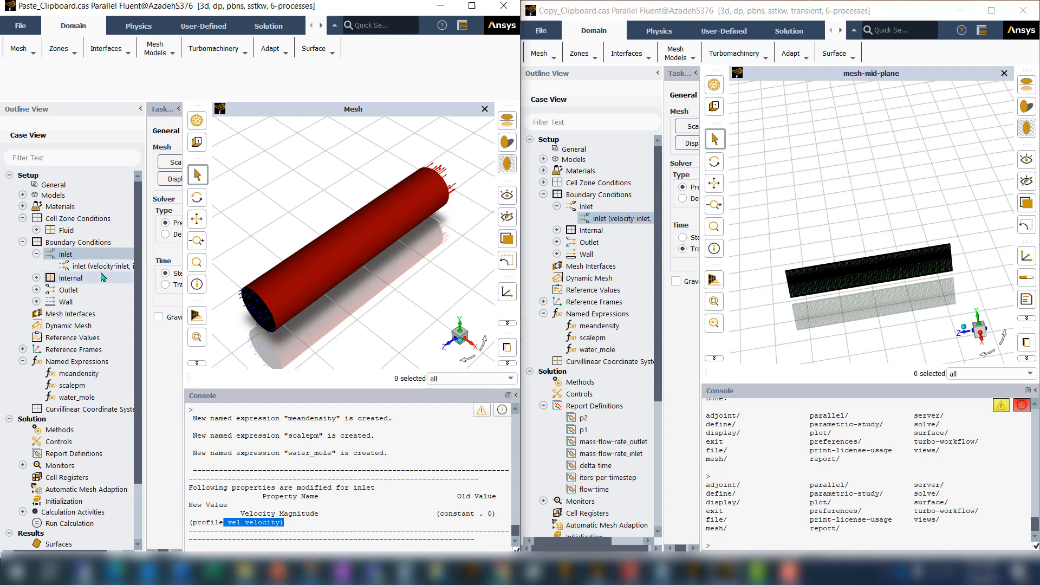
double_click(95, 266)
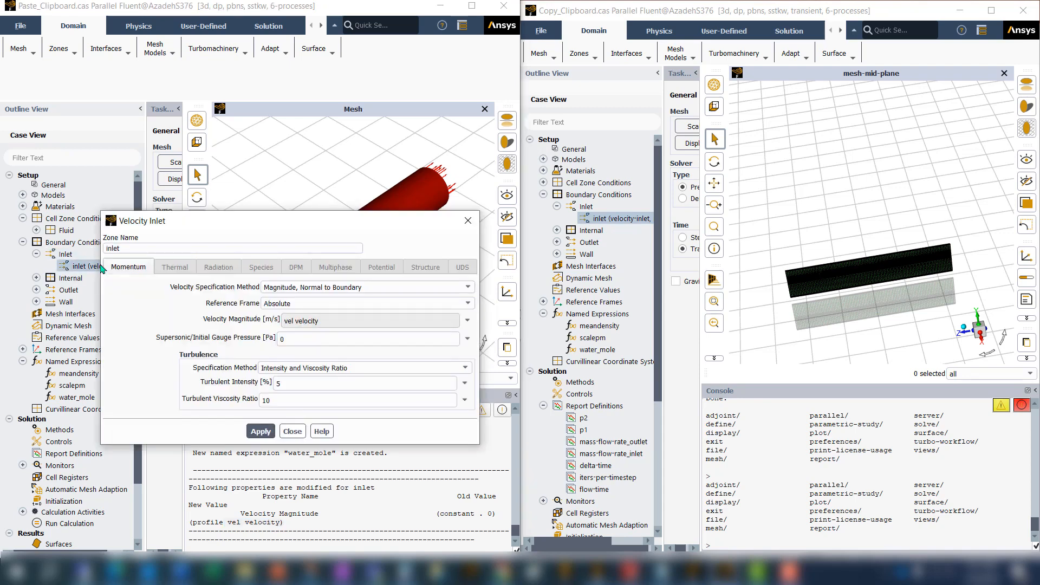
mouse_move(249, 334)
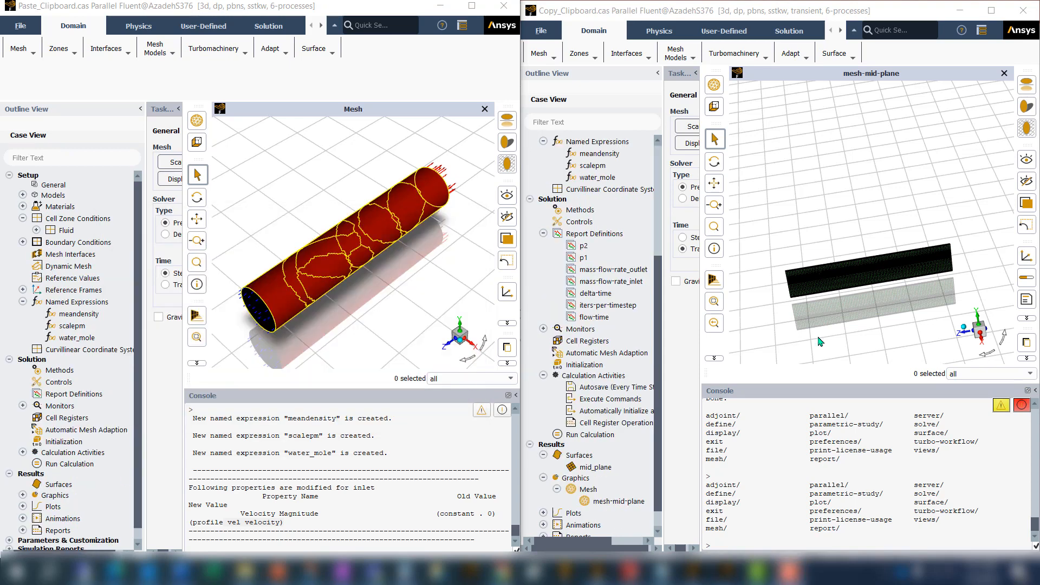
Copy report definition p2 from the old case toward the new case's Report Definitions
left_click(594, 233)
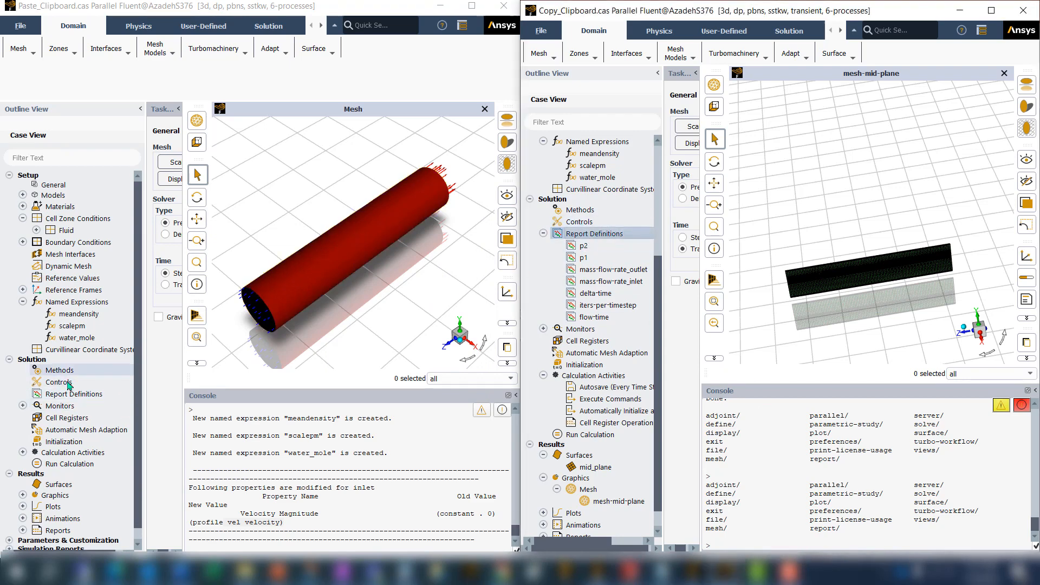
left_click(582, 258)
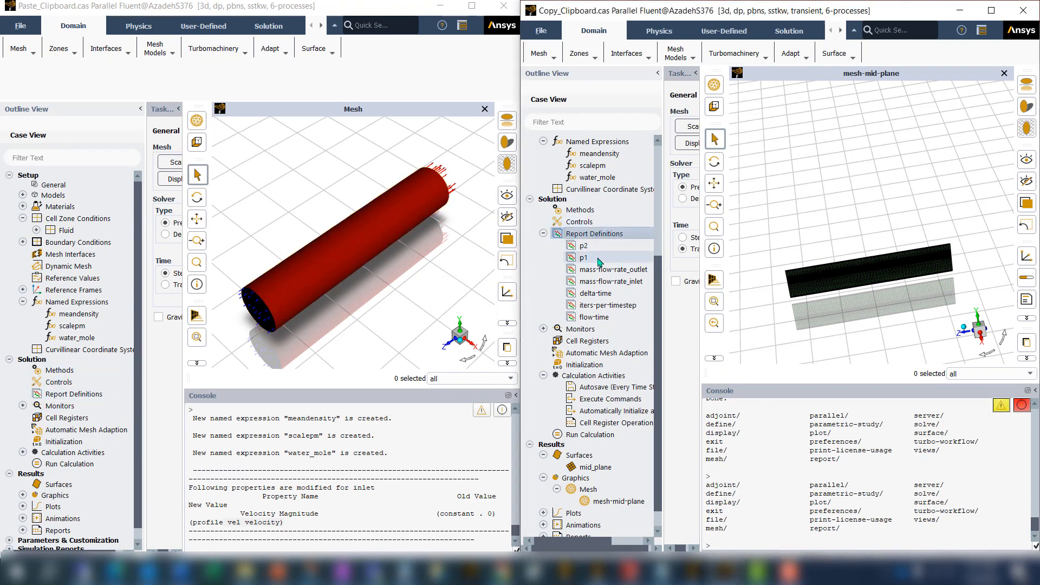
right_click(595, 233)
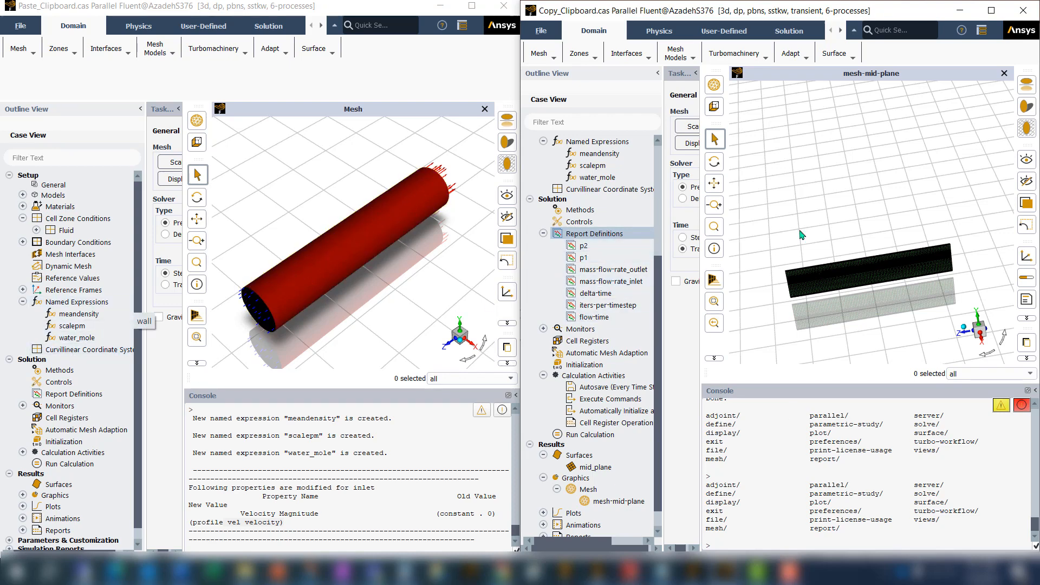
left_click(583, 246)
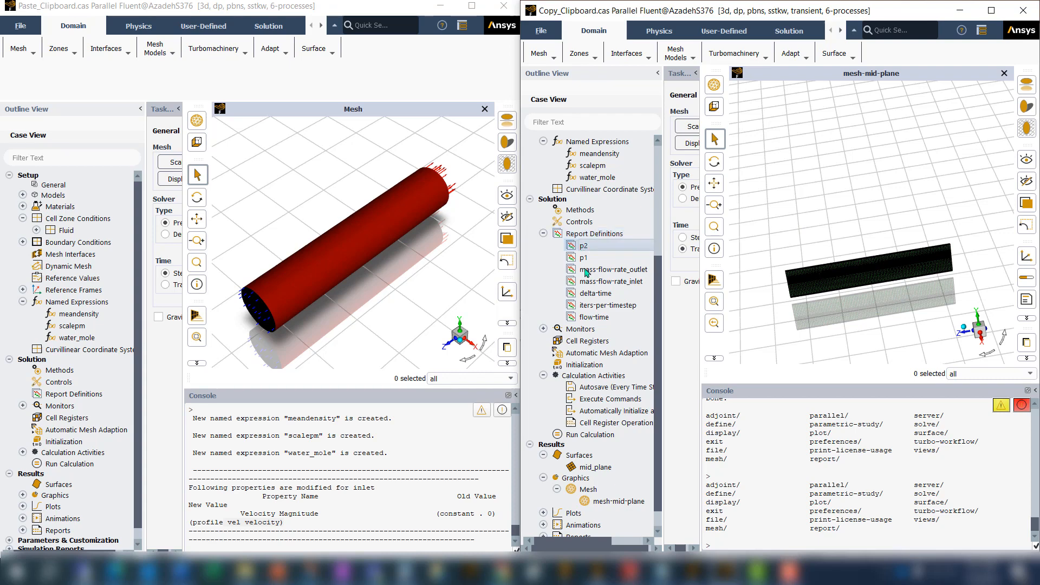
right_click(582, 246)
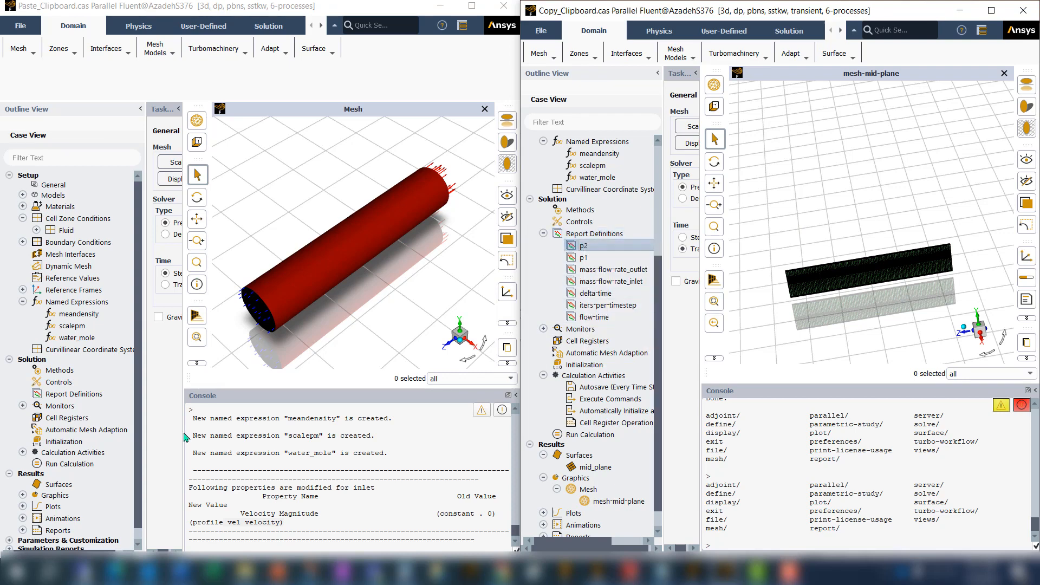
right_click(74, 394)
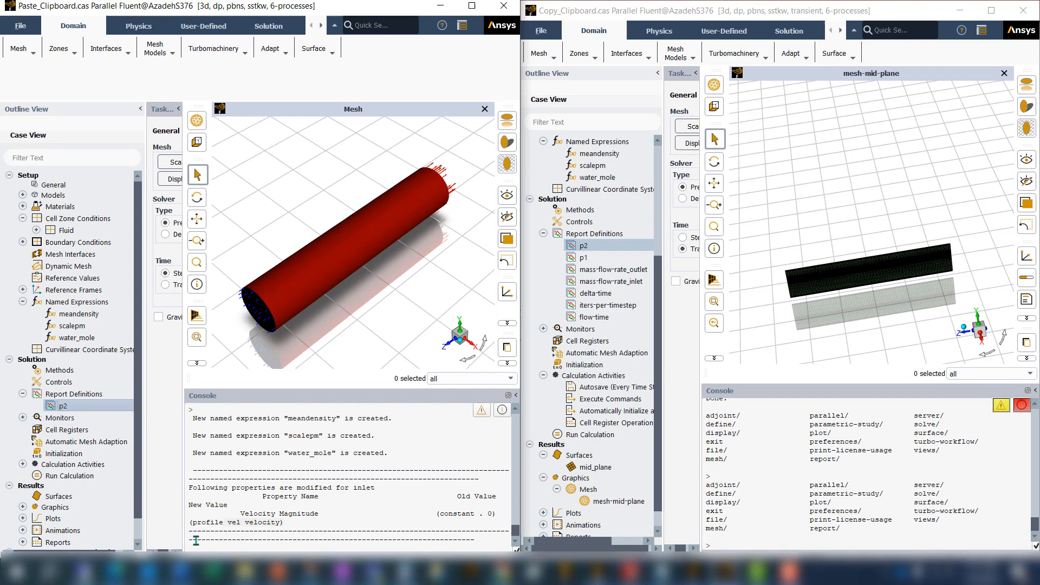
Copy all old report definitions and paste them into the new case; delta-time, iters-per-timestep, flow-time fail
left_click(594, 233)
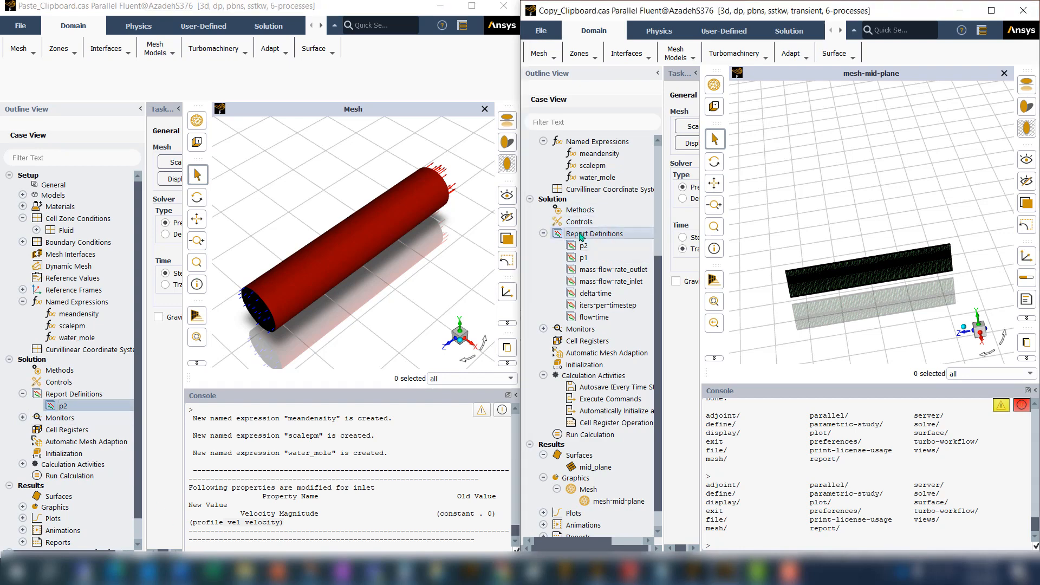
right_click(594, 233)
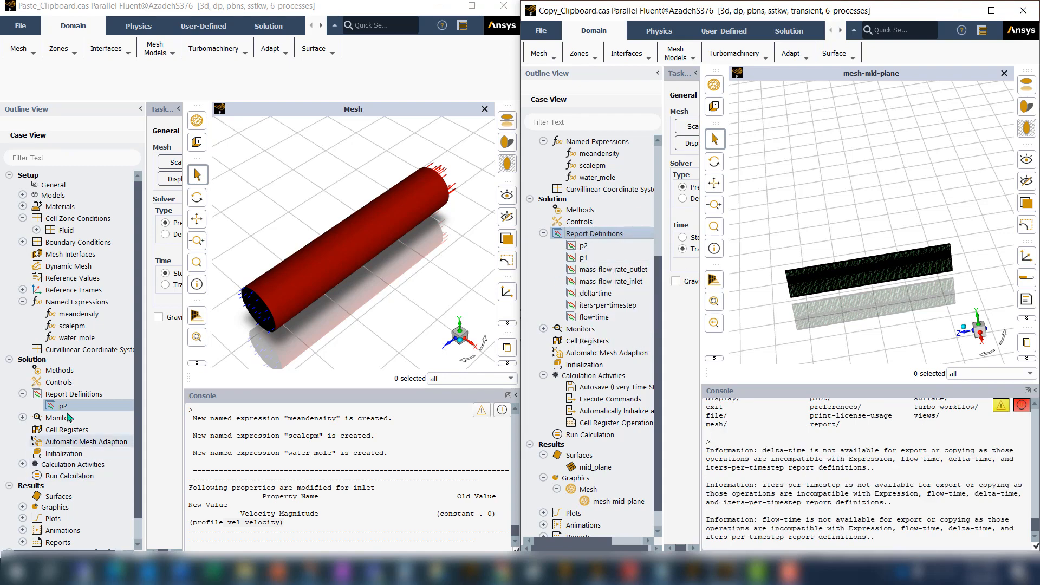
right_click(74, 393)
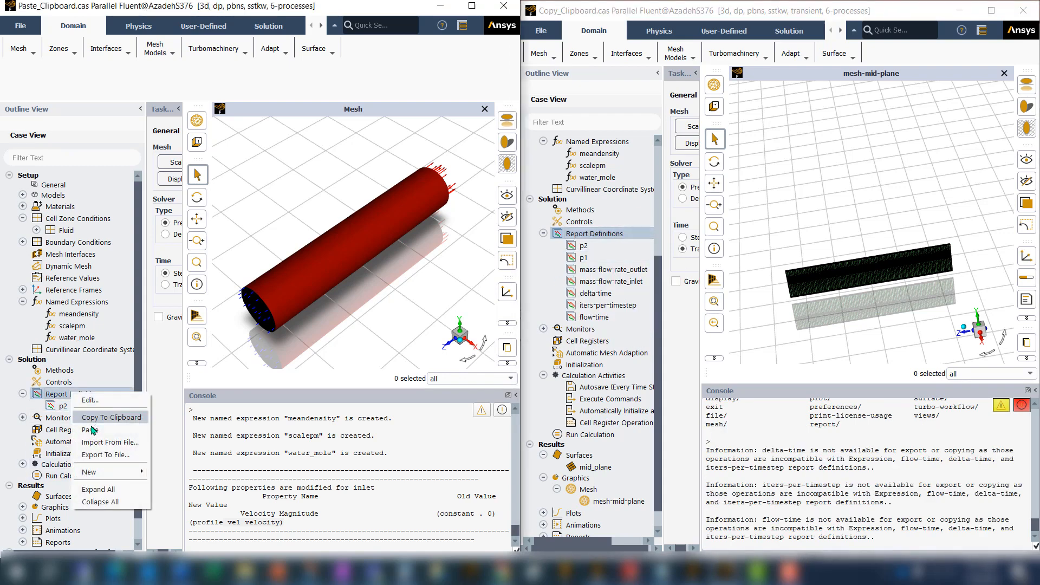
left_click(91, 430)
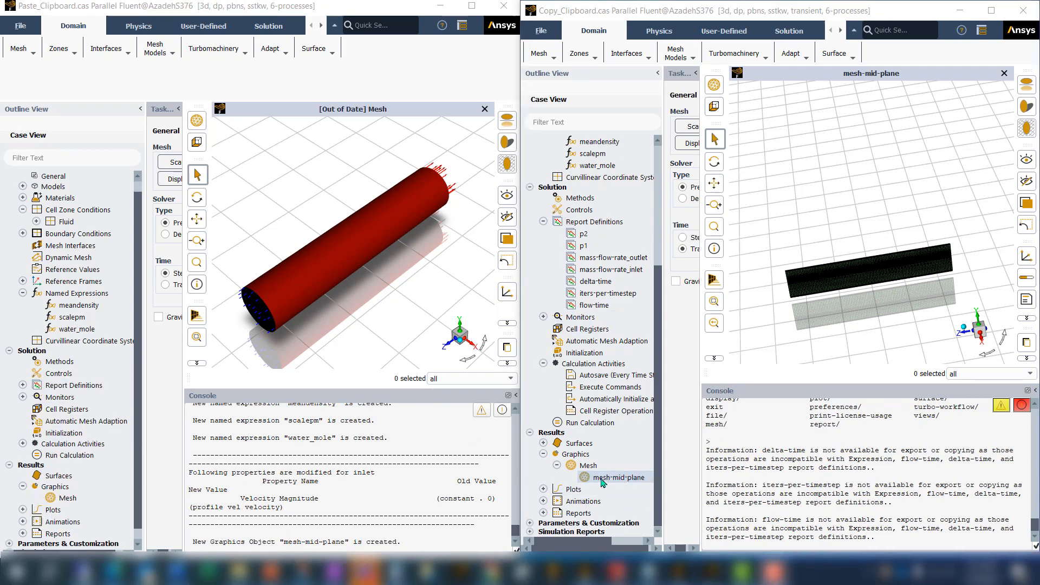
Check the new case's graphics and bring up options for the old case's mesh-mid-plane graphic
left_click(55, 487)
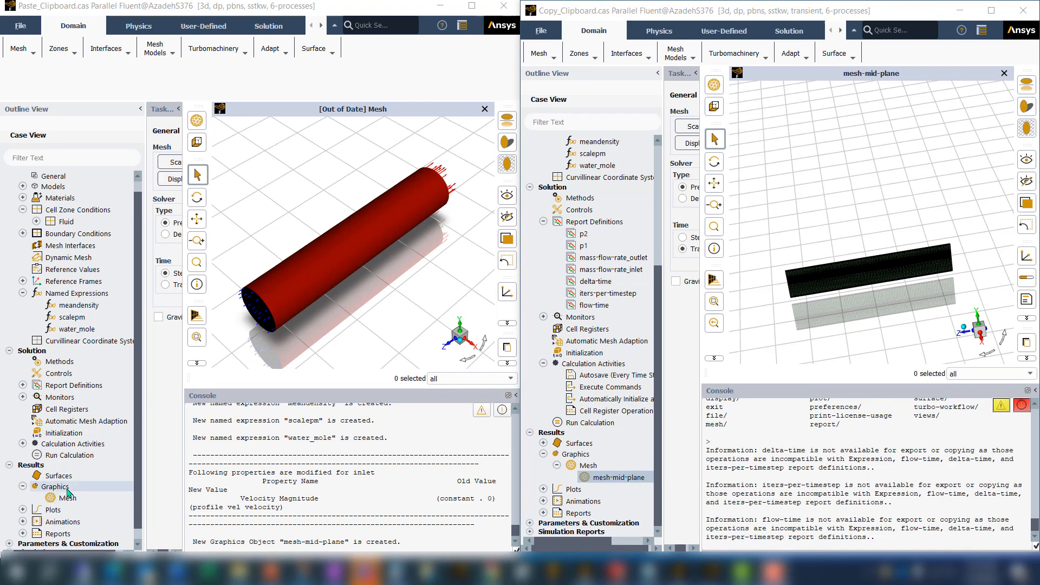
right_click(617, 476)
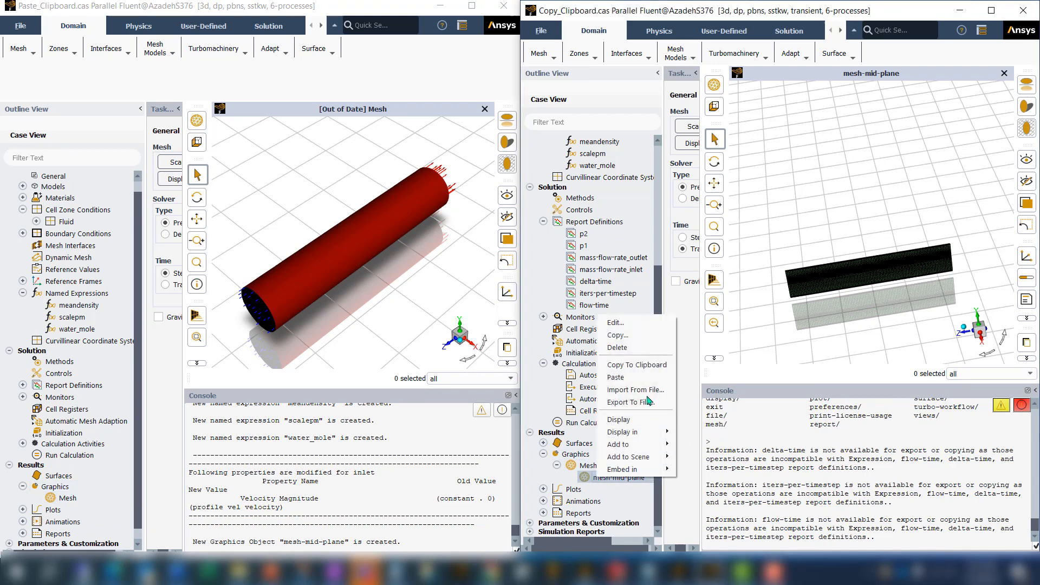
mouse_move(636, 364)
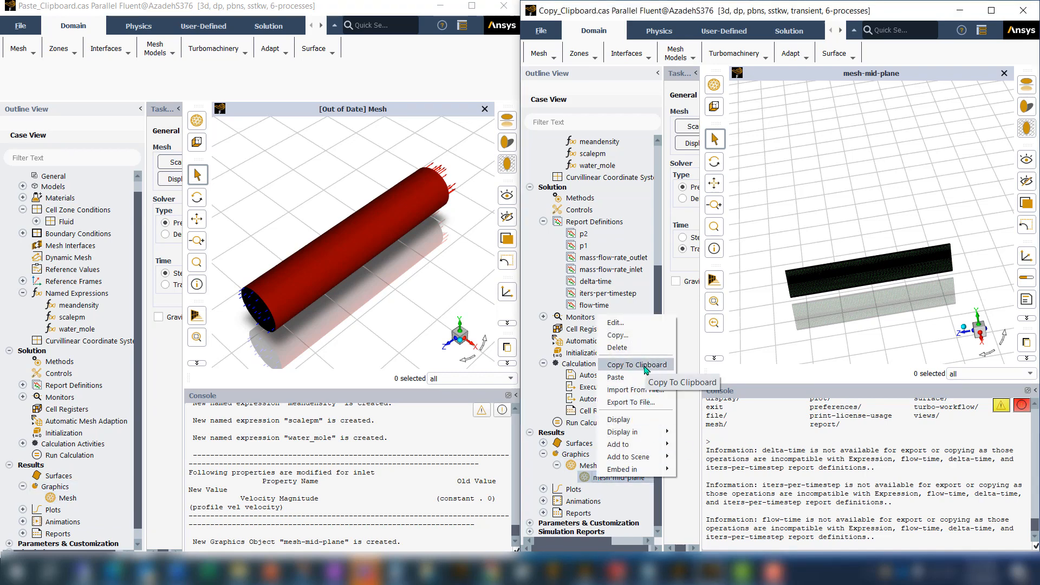